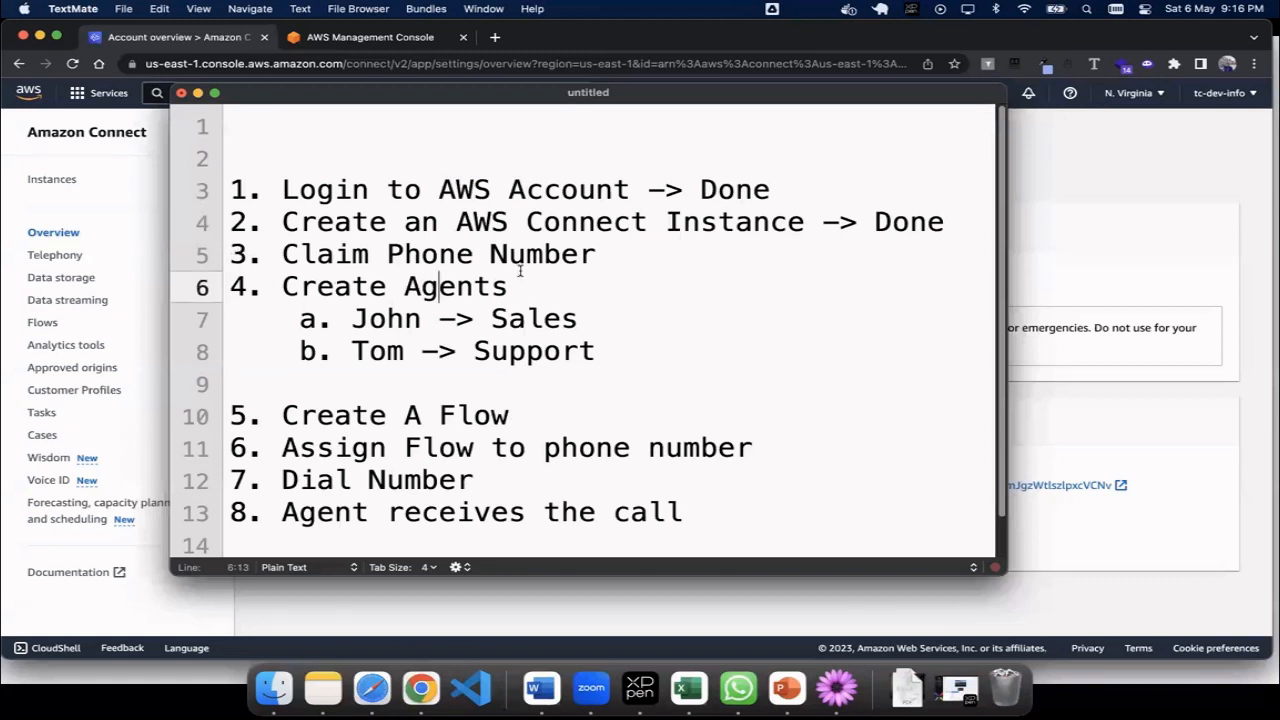
- Put away the TextMate task-list notes so the Amazon Connect Instances page shows again
triple_click(430, 254)
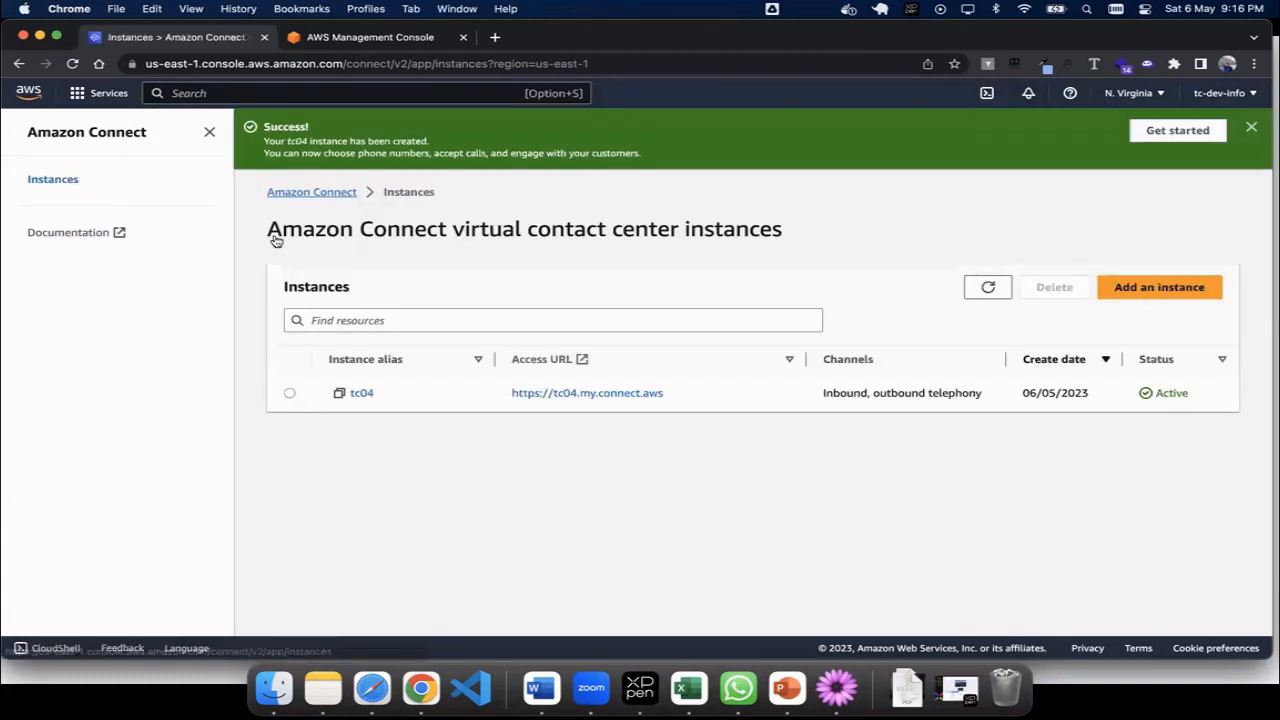
mouse_move(360, 416)
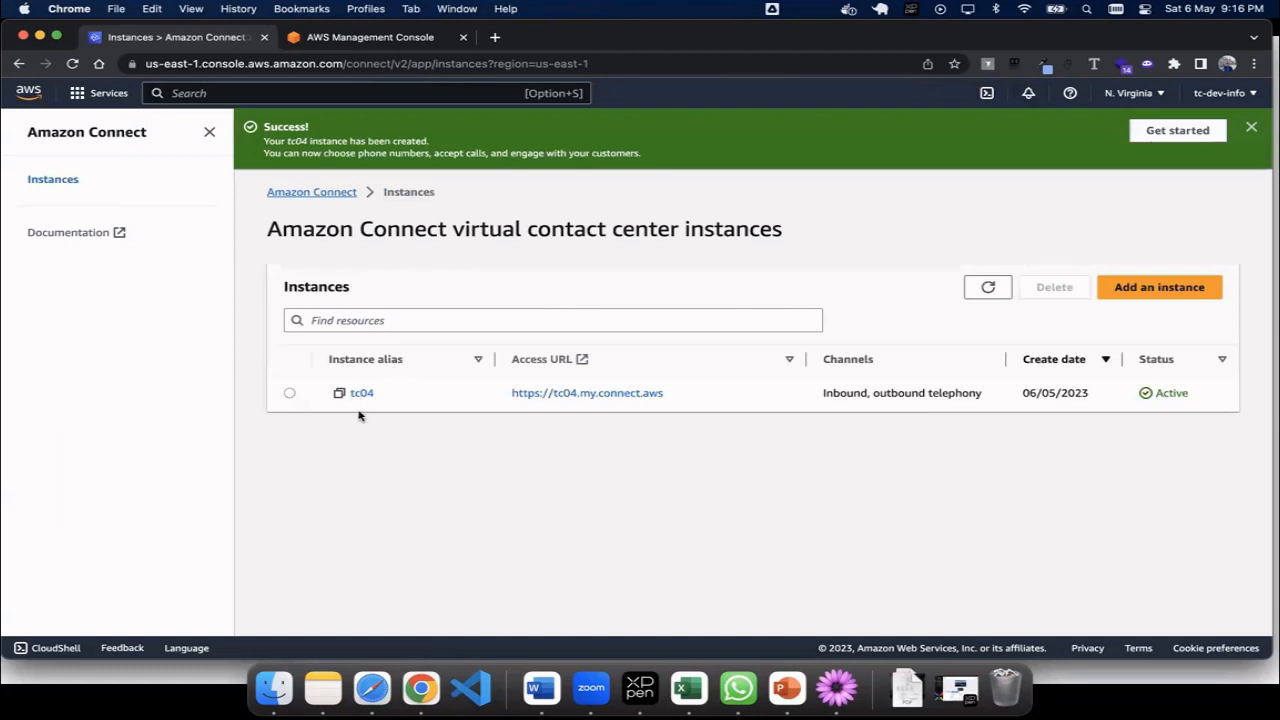
- Log in to the tc04 instance for emergency access and bring up its Amazon Connect dashboard
left_click(362, 392)
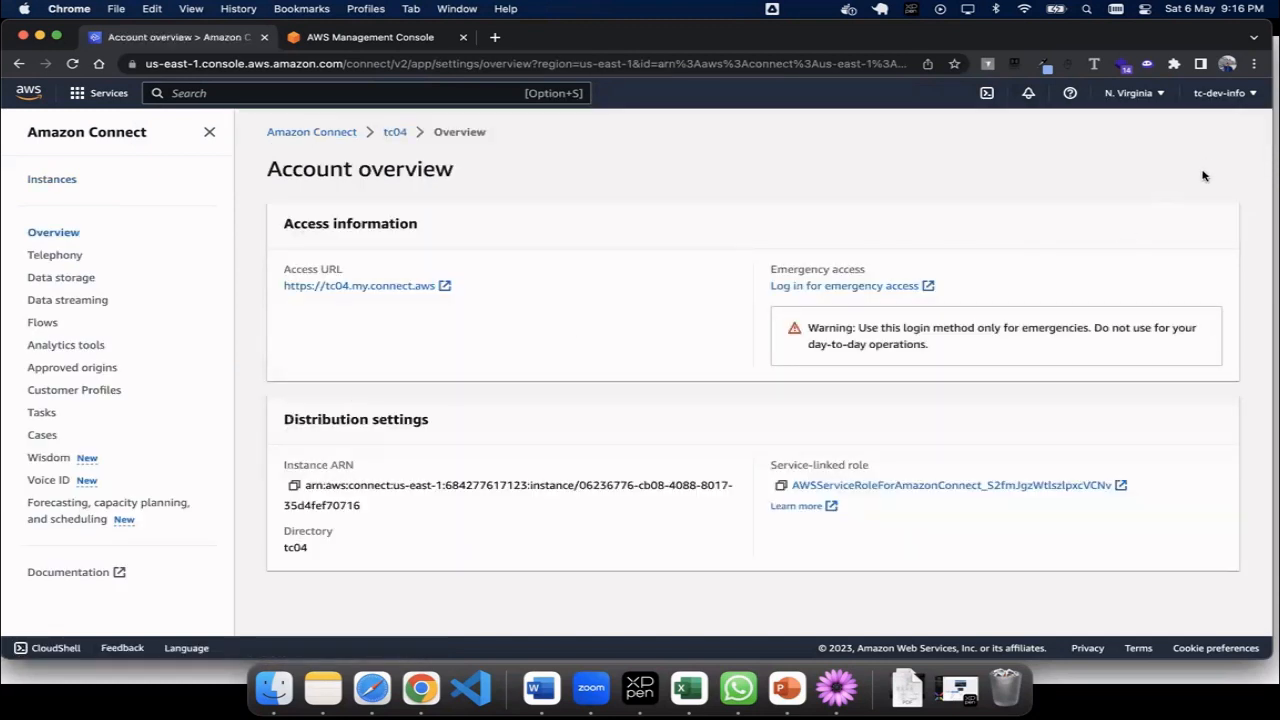
mouse_move(804, 294)
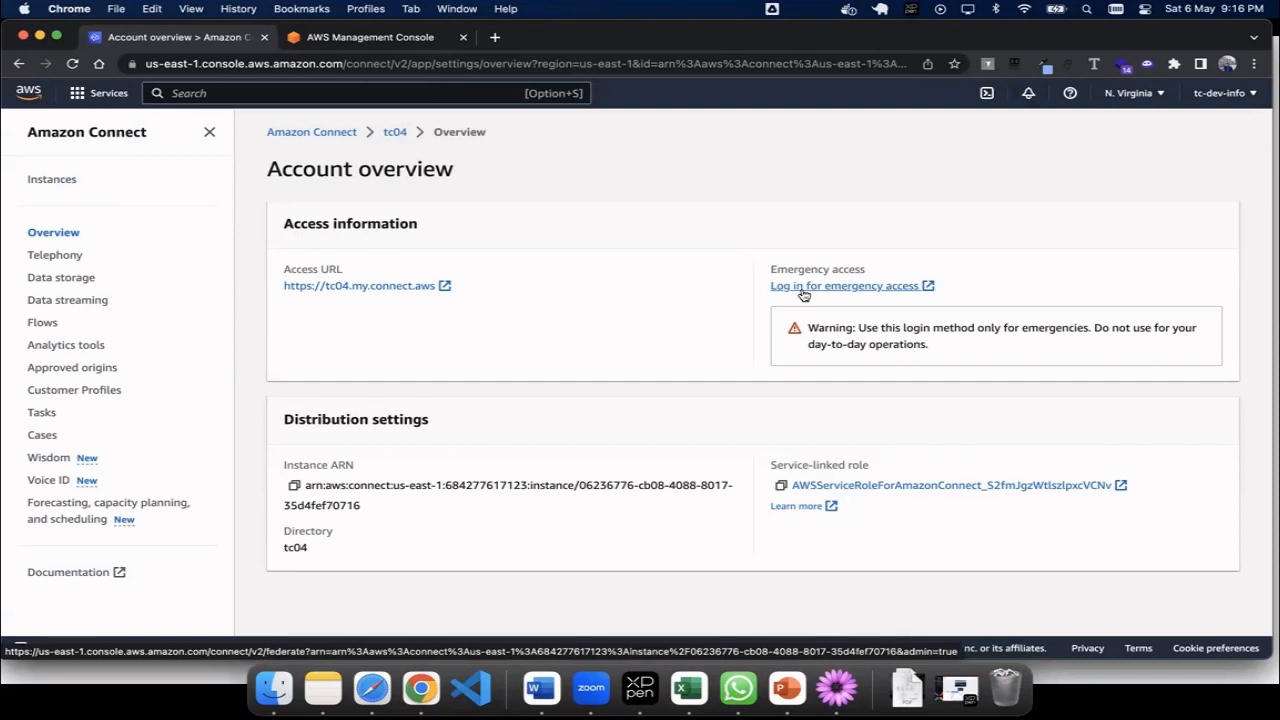
mouse_move(822, 292)
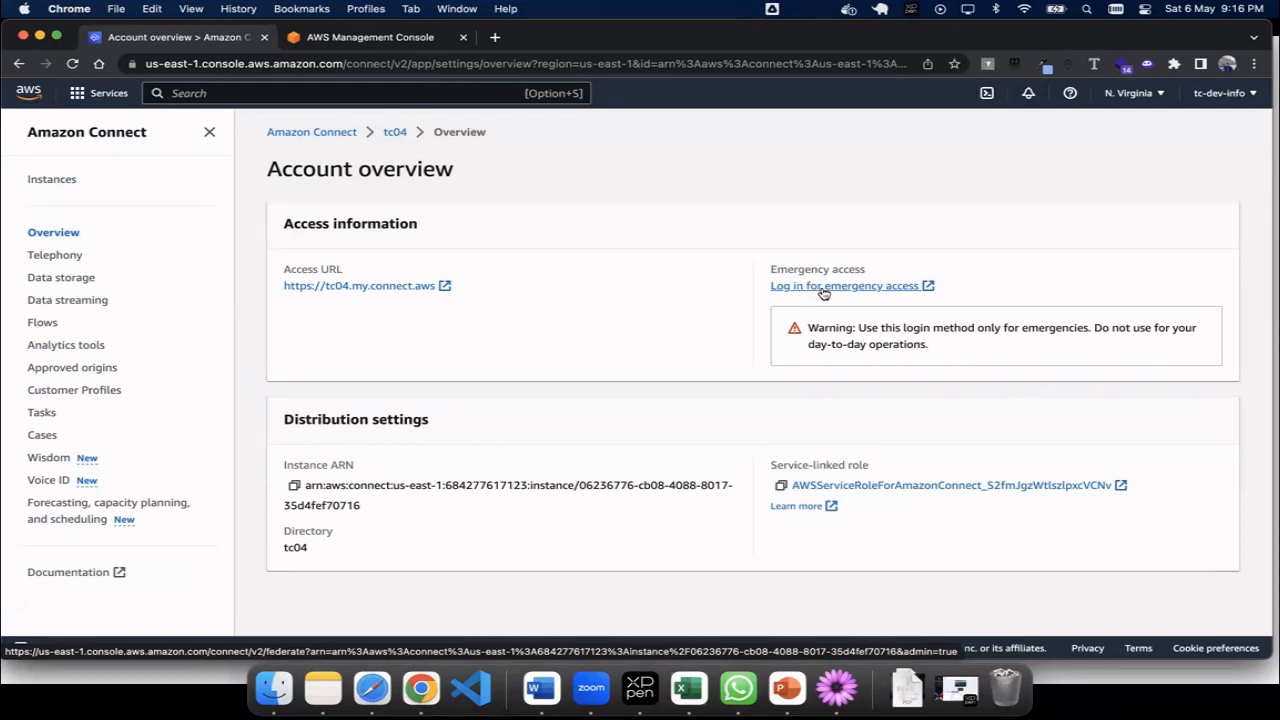
left_click(846, 284)
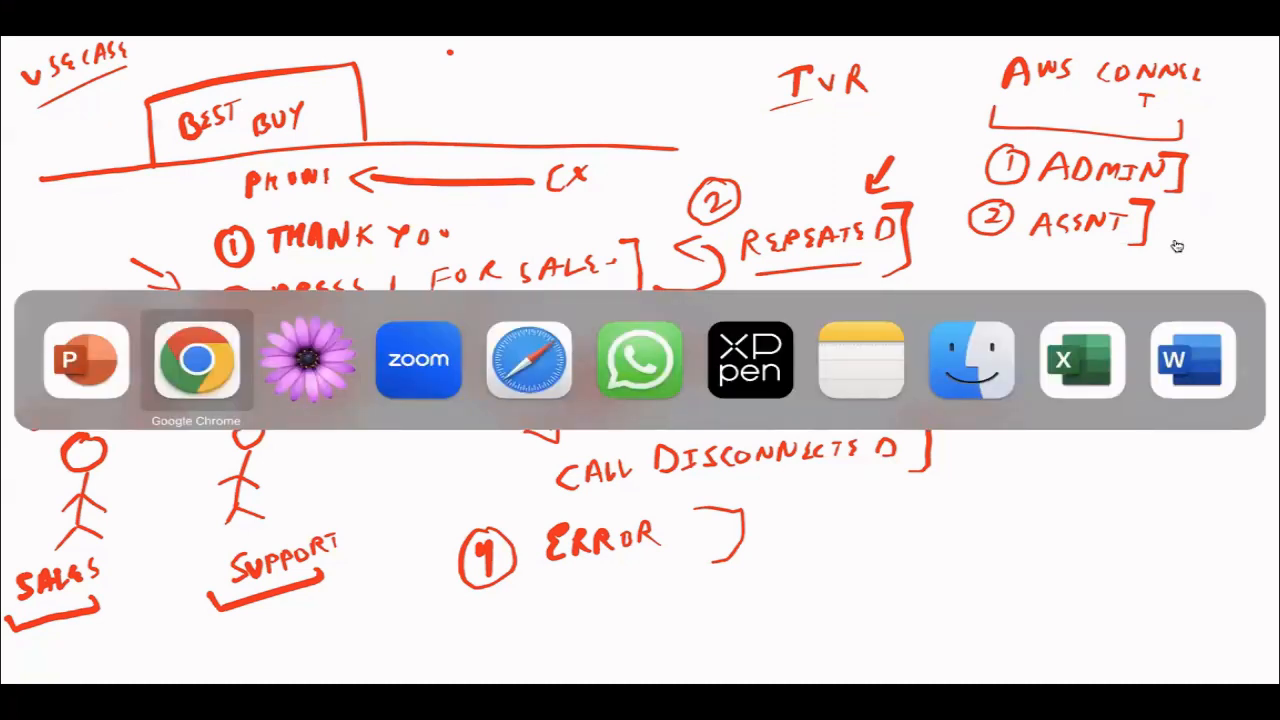
left_click(196, 360)
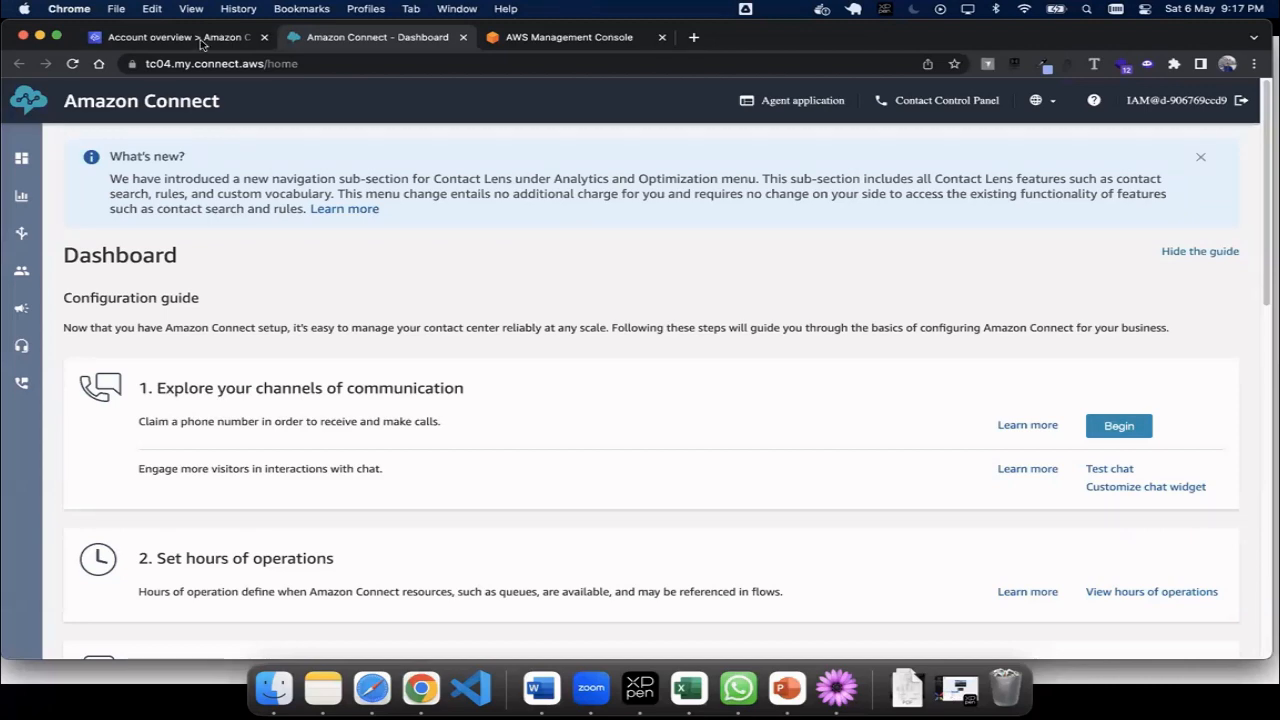
left_click(176, 36)
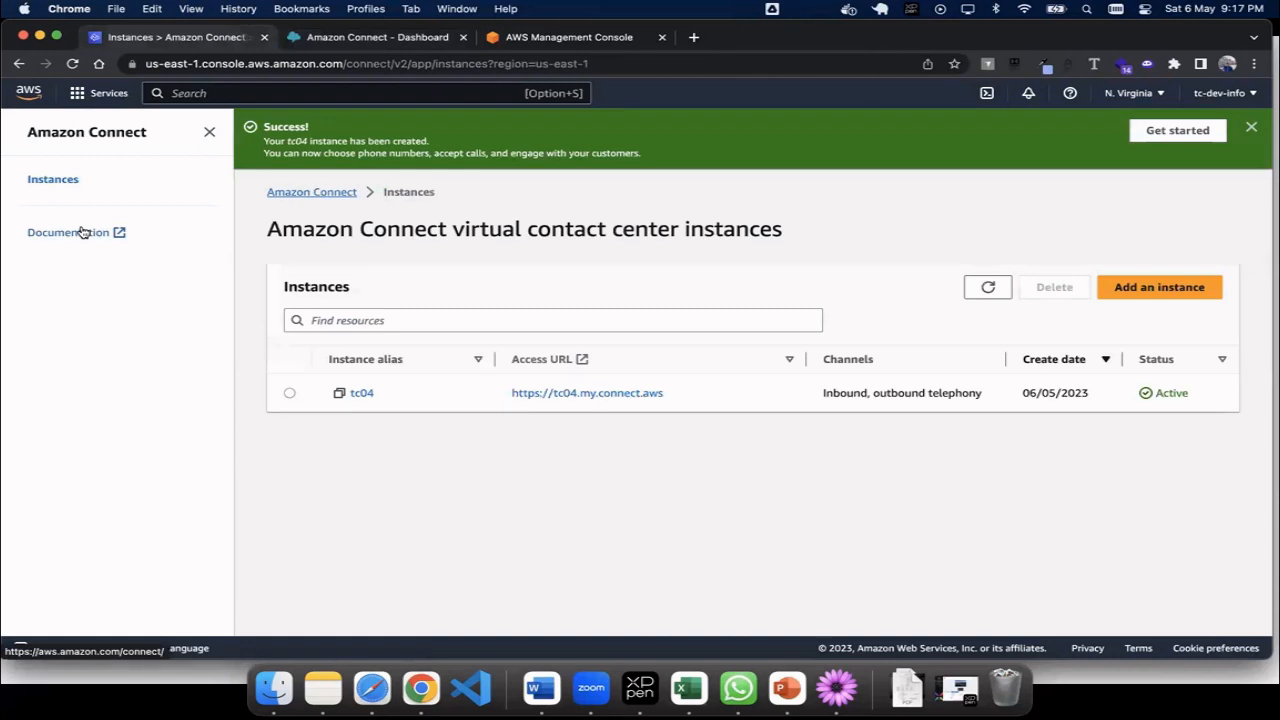
left_click(362, 392)
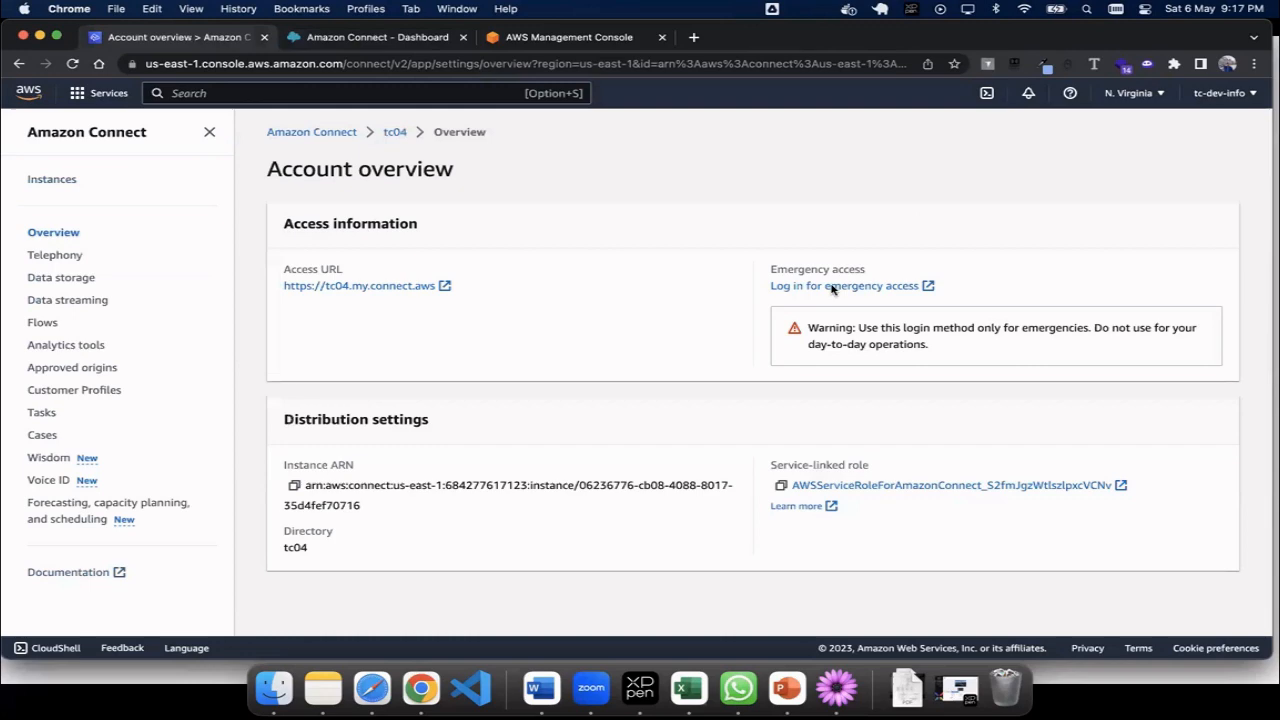
mouse_move(564, 196)
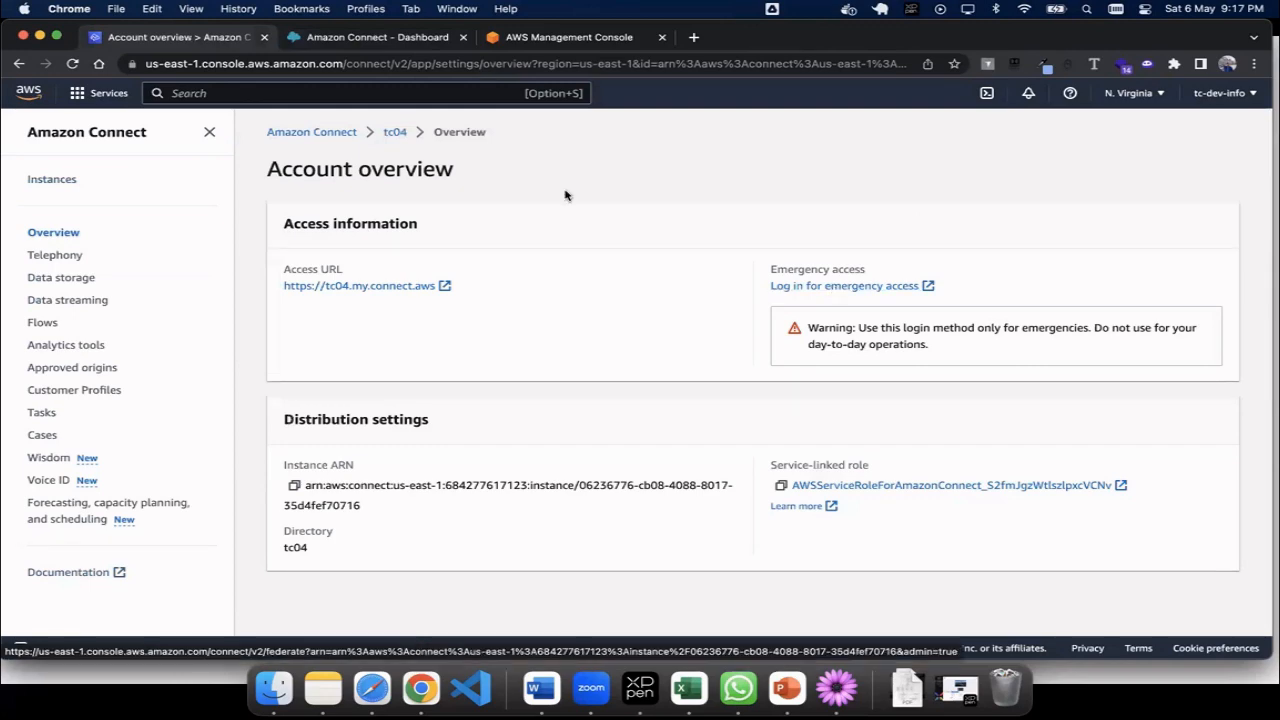
left_click(378, 36)
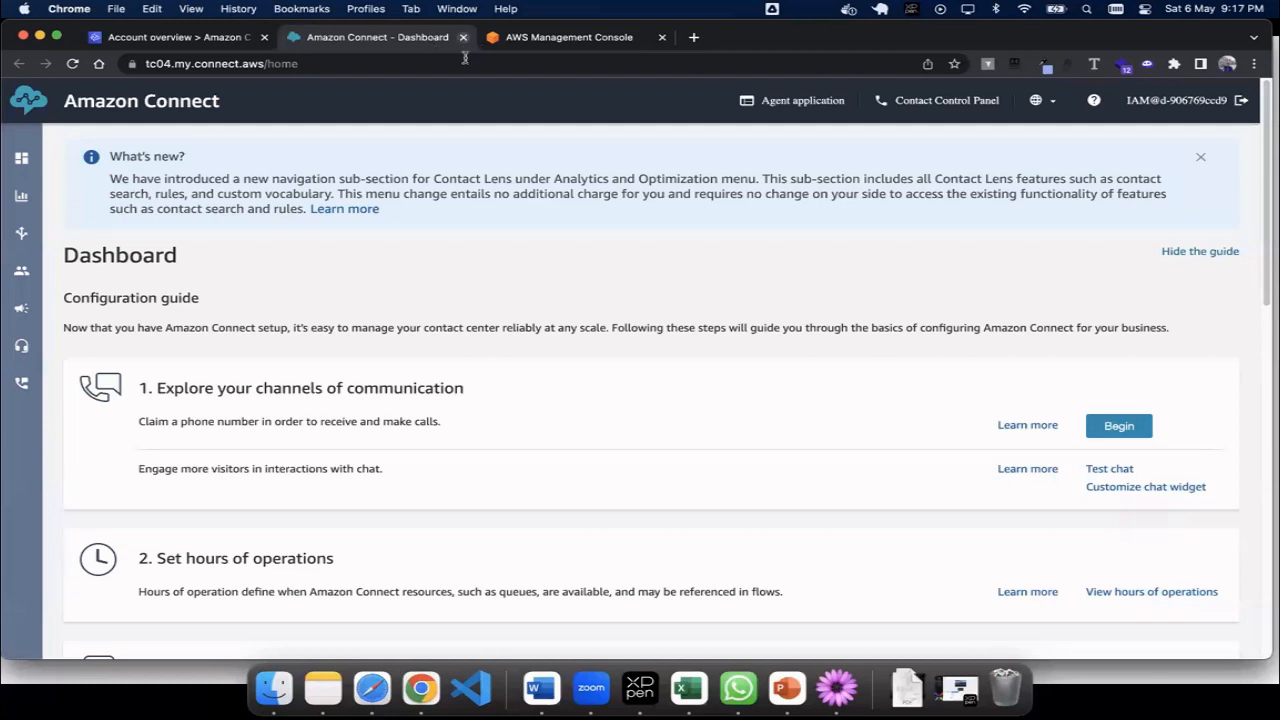
mouse_move(530, 512)
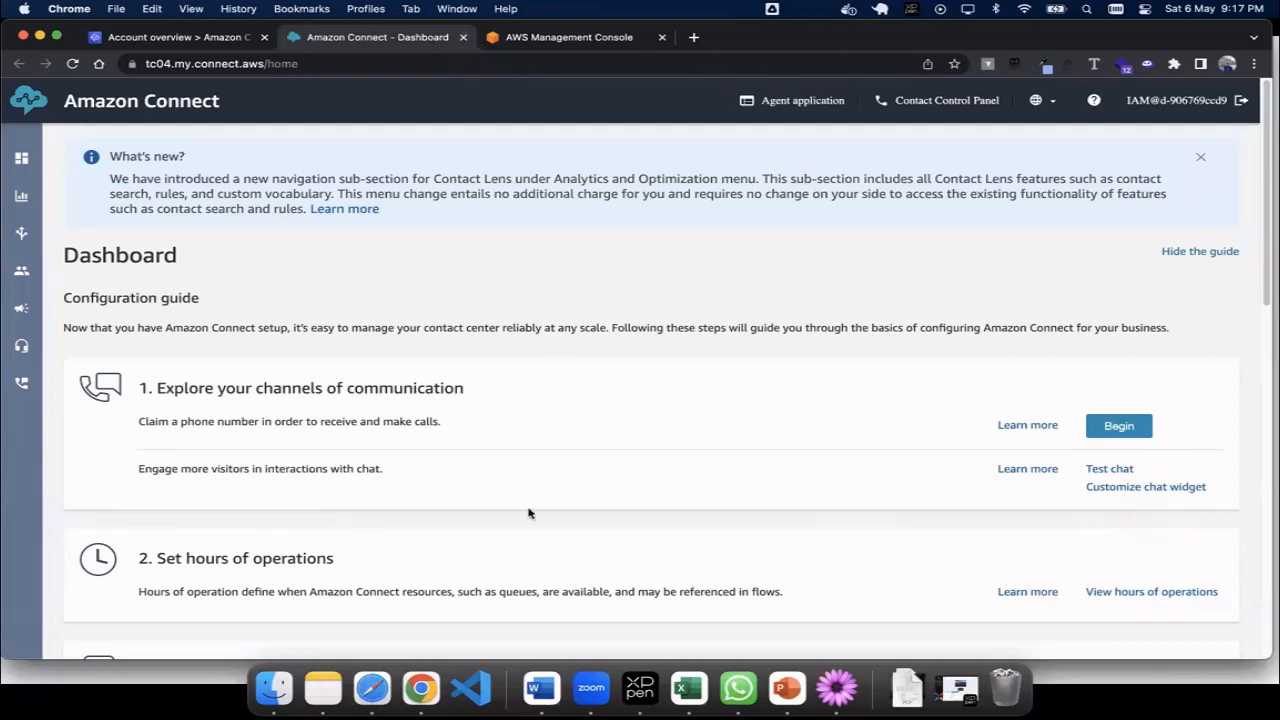
mouse_move(260, 492)
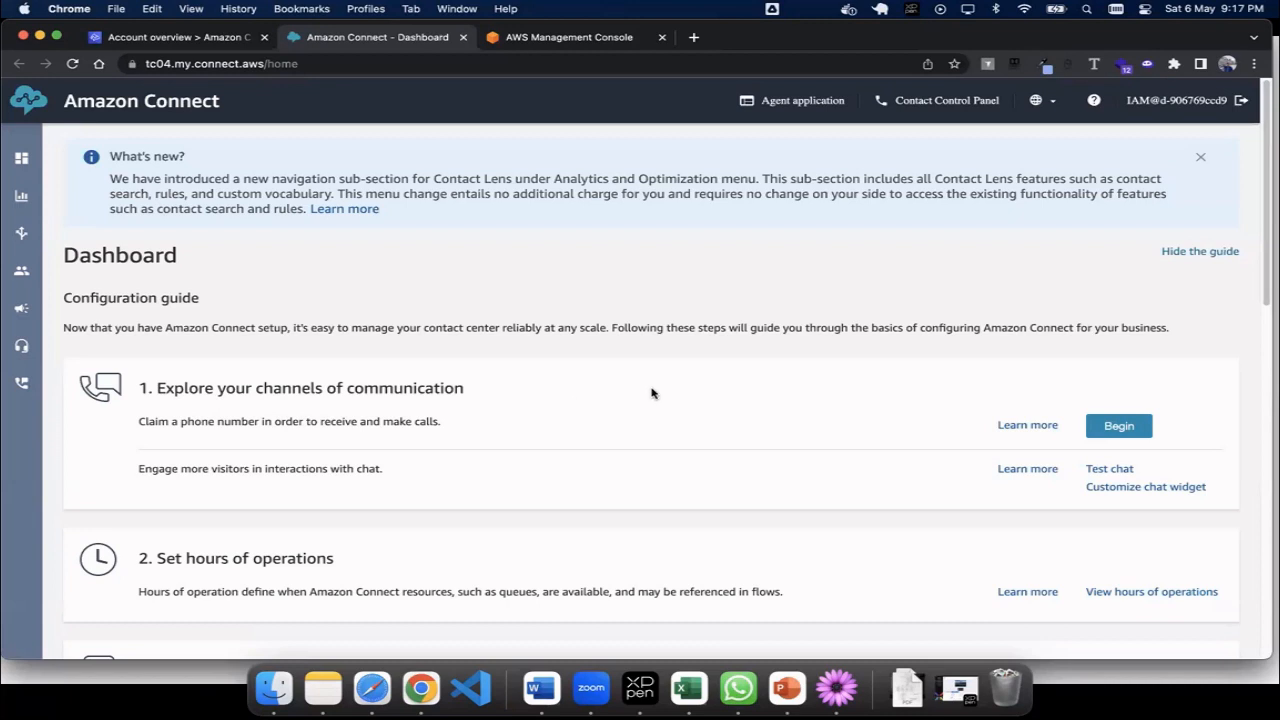
left_click(1118, 424)
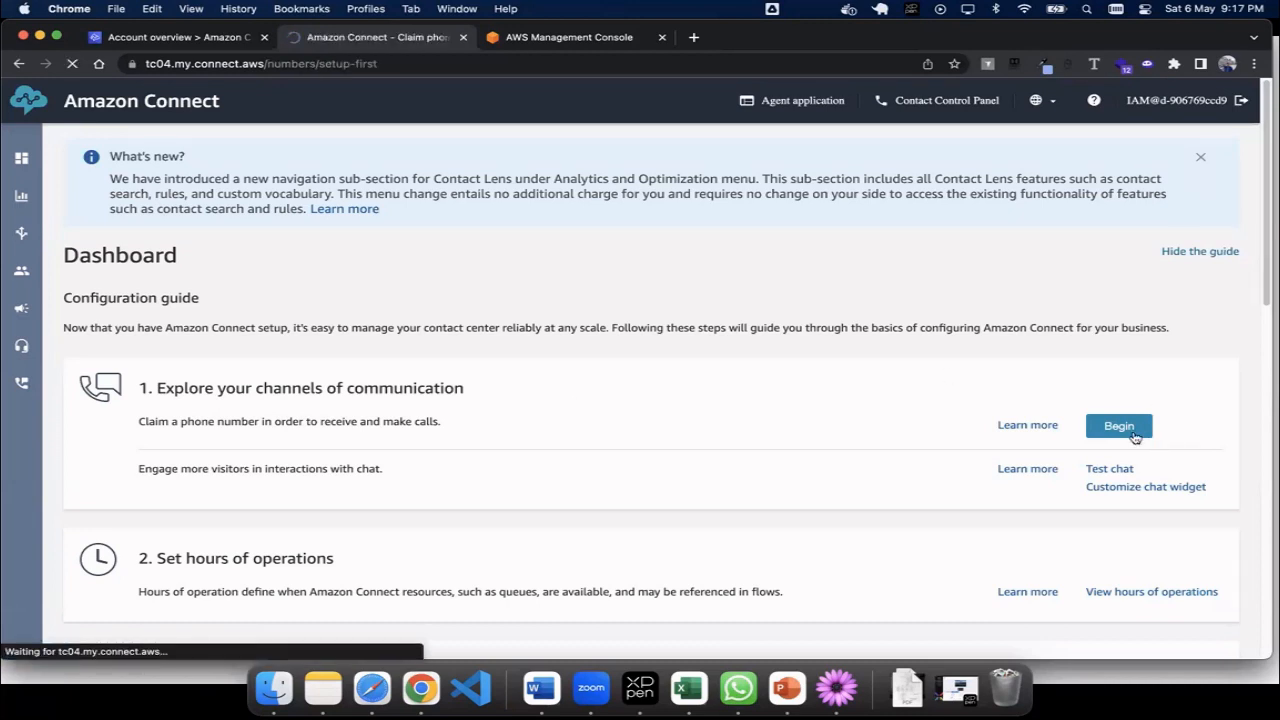
left_click(1118, 424)
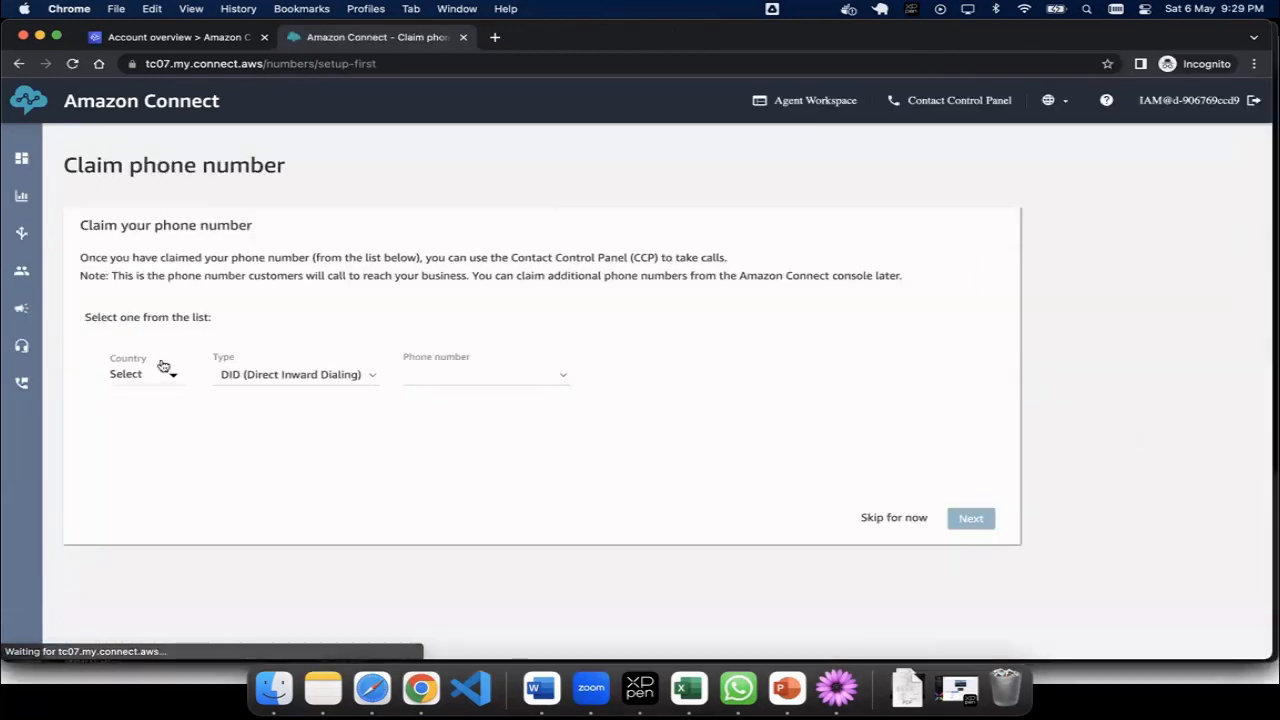
left_click(144, 374)
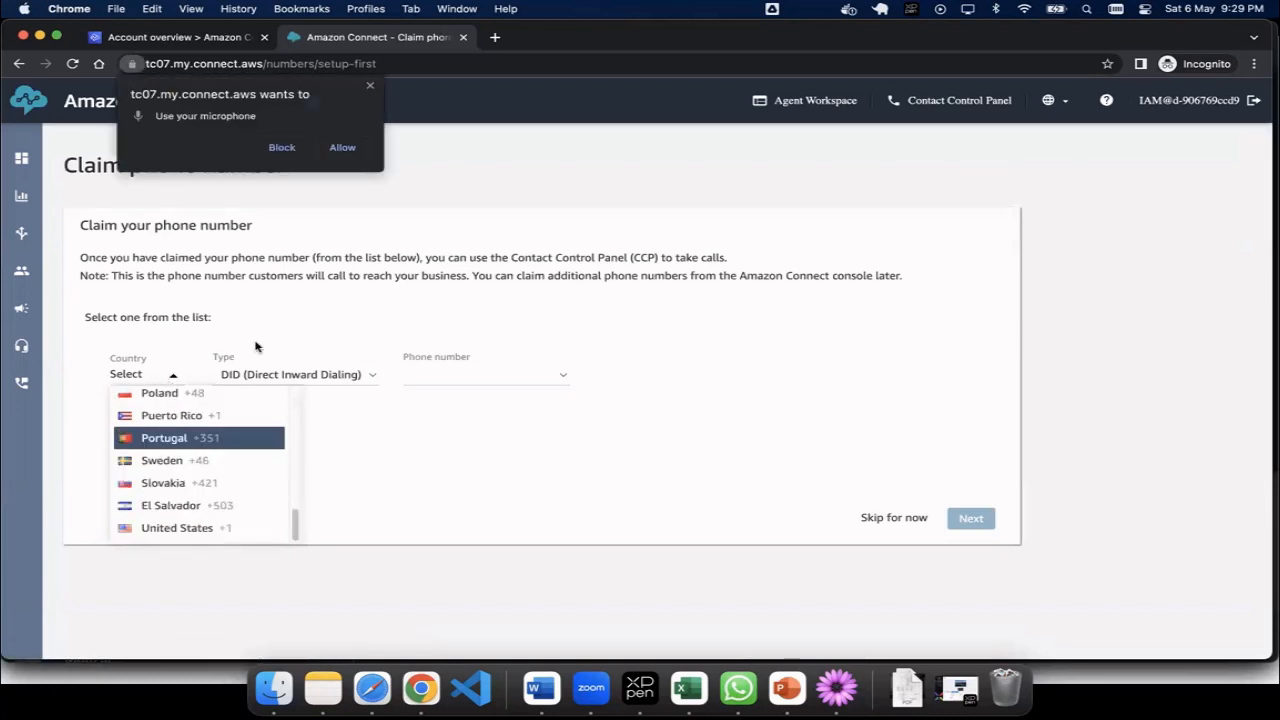
left_click(176, 528)
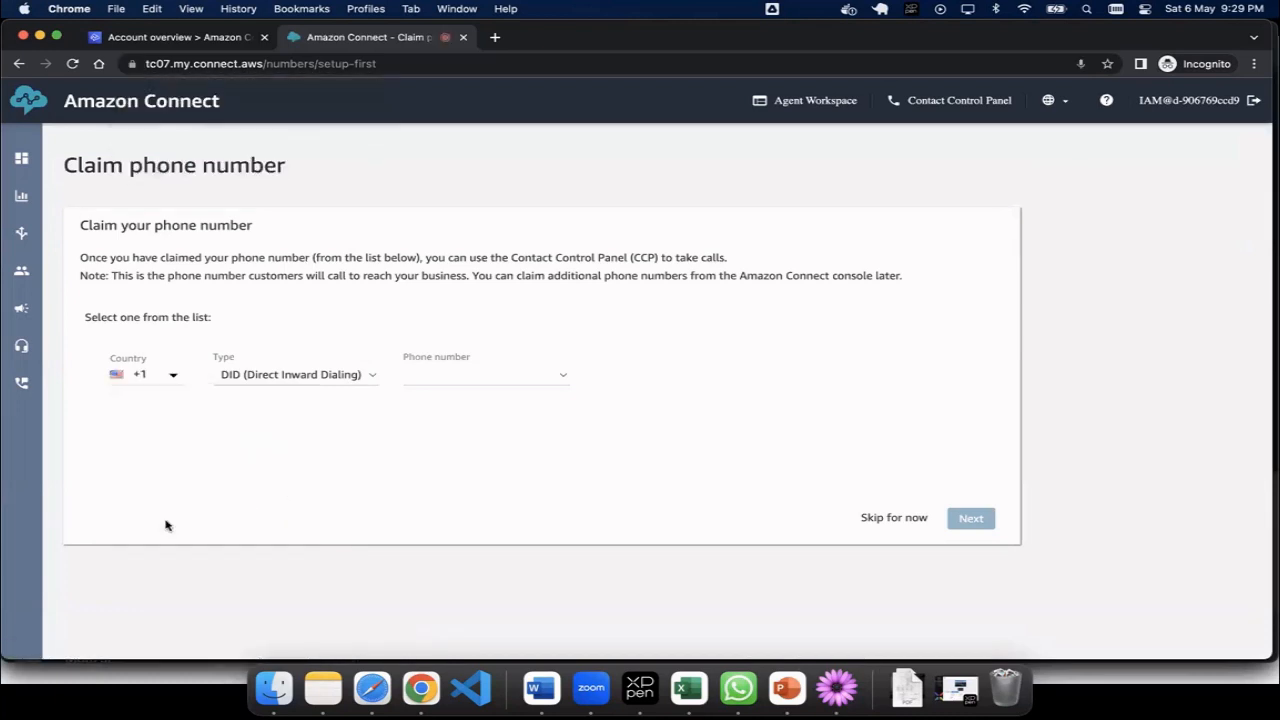
left_click(484, 374)
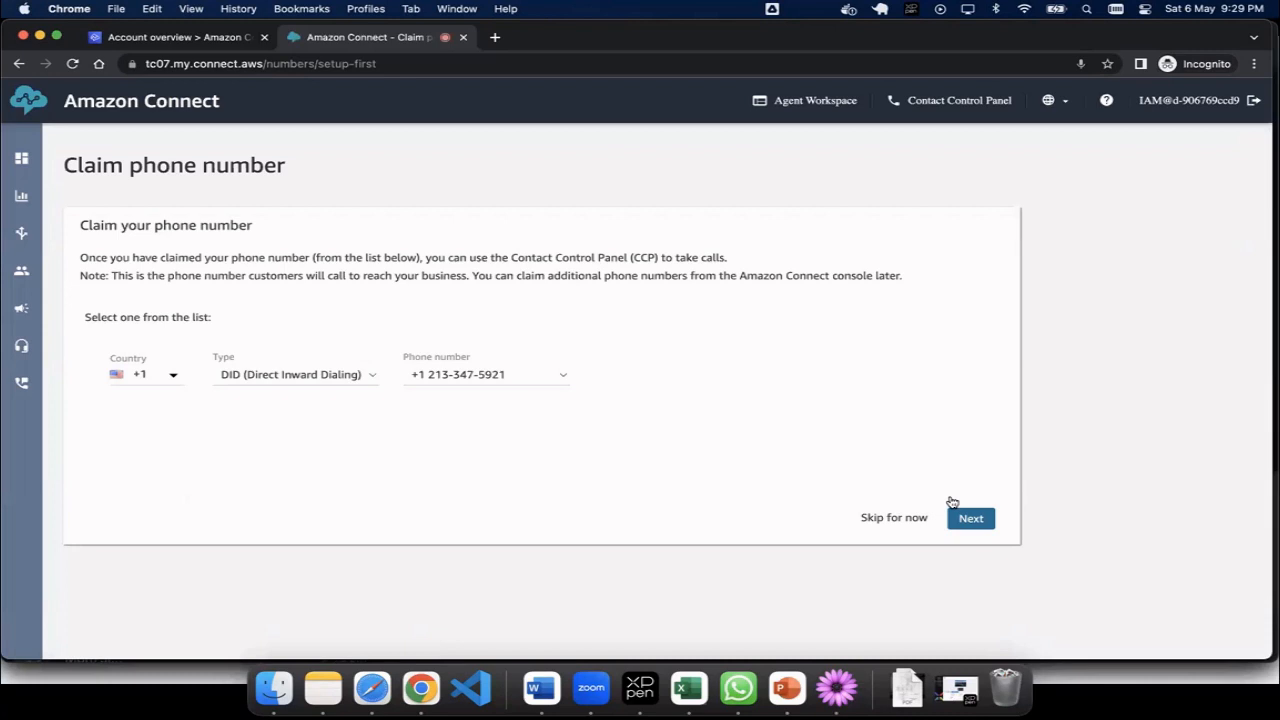
left_click(970, 518)
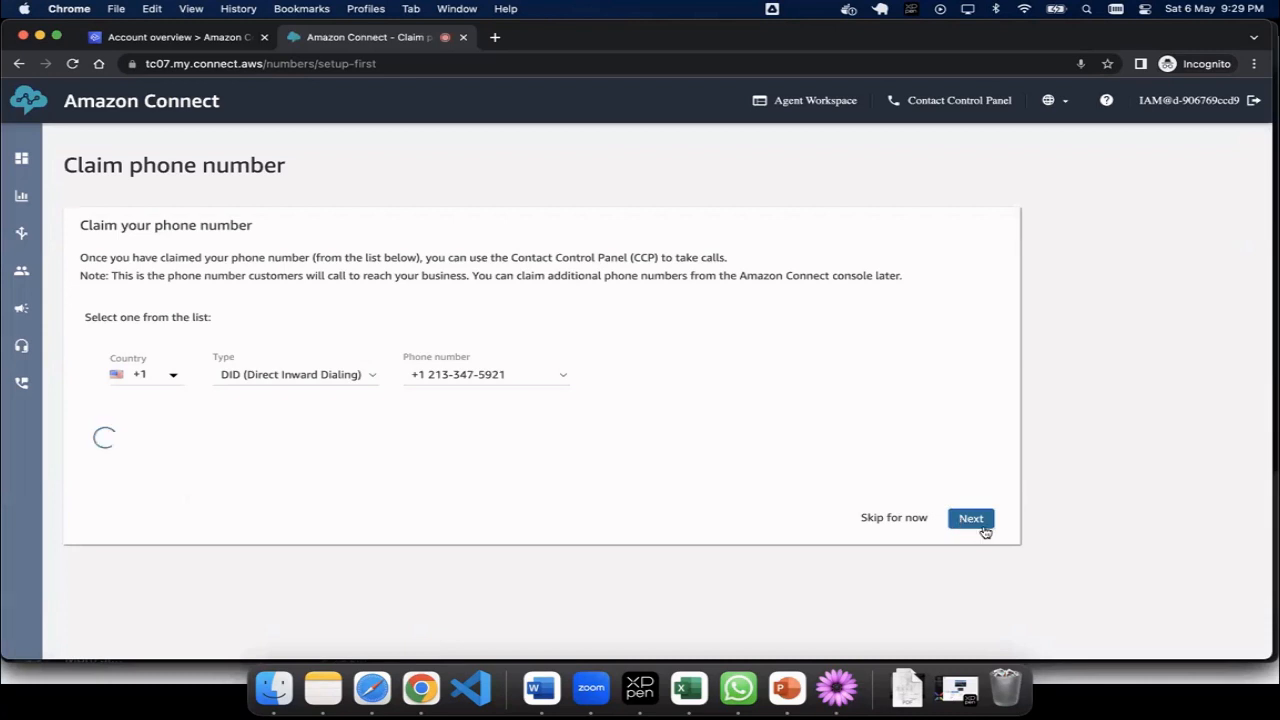
left_click(970, 518)
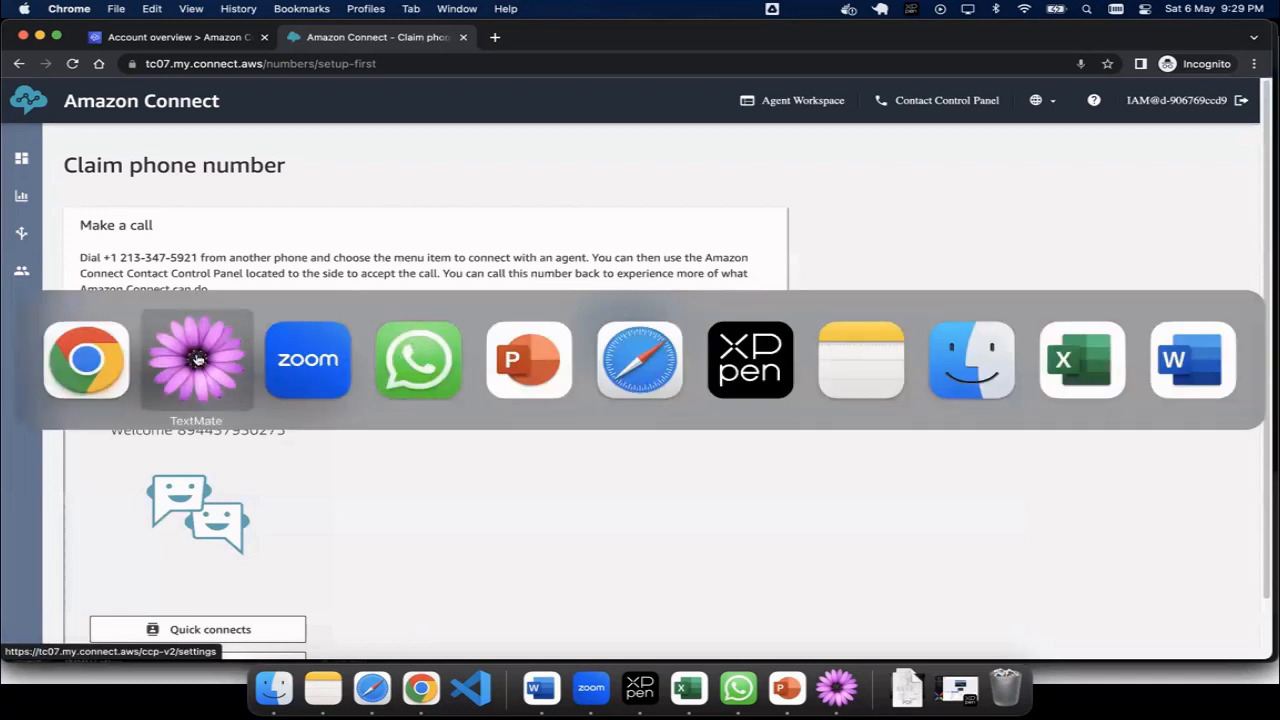
left_click(196, 360)
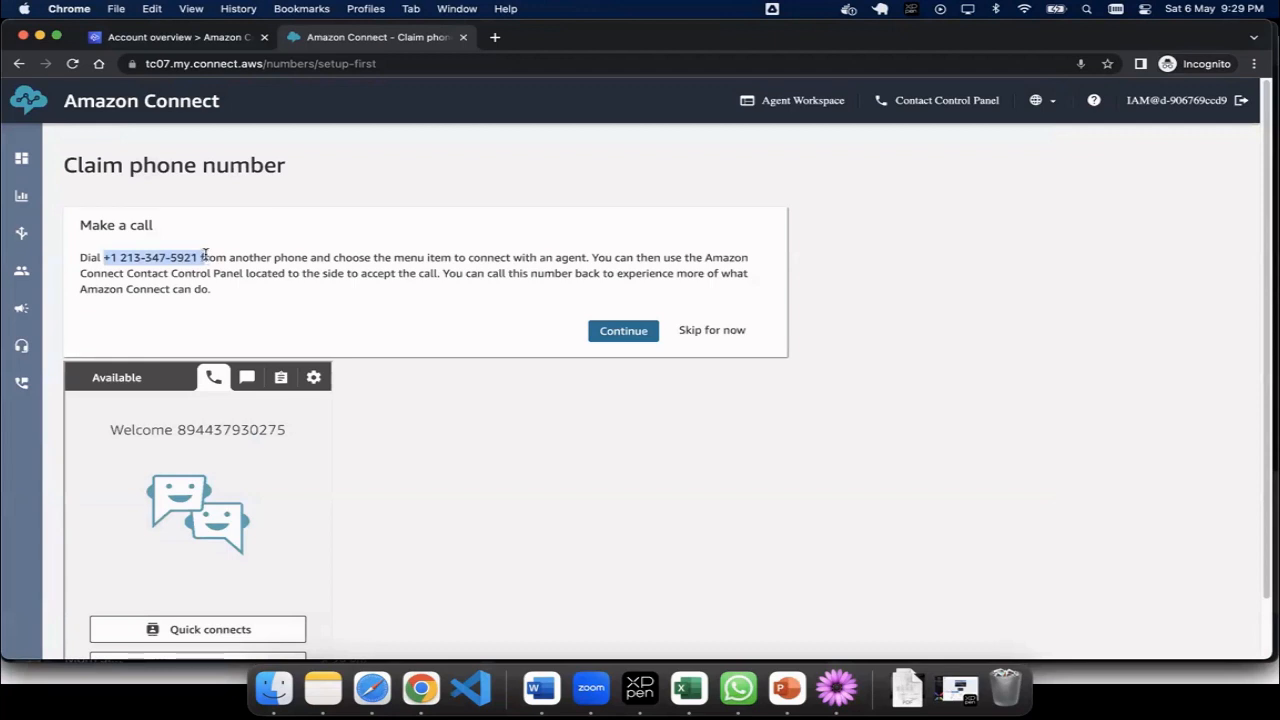
mouse_move(444, 272)
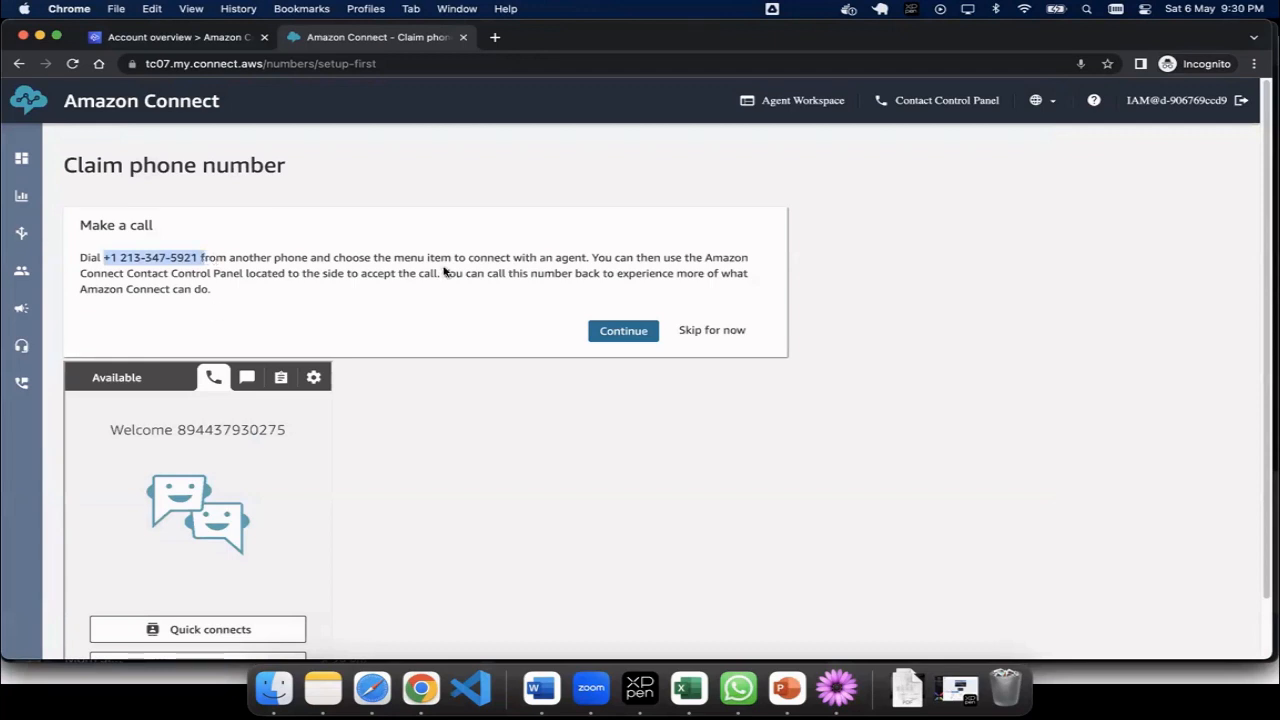